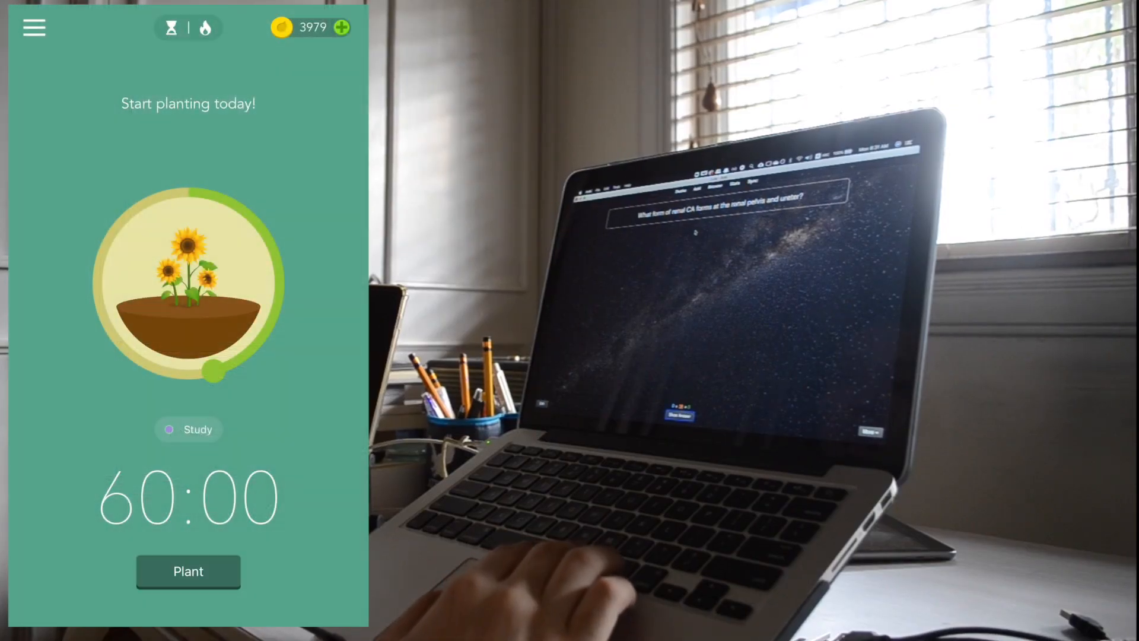
# Step: Reveal and rate the remaining renal cancer card Good, reaching the testicular cancer question
pyautogui.click(188, 571)
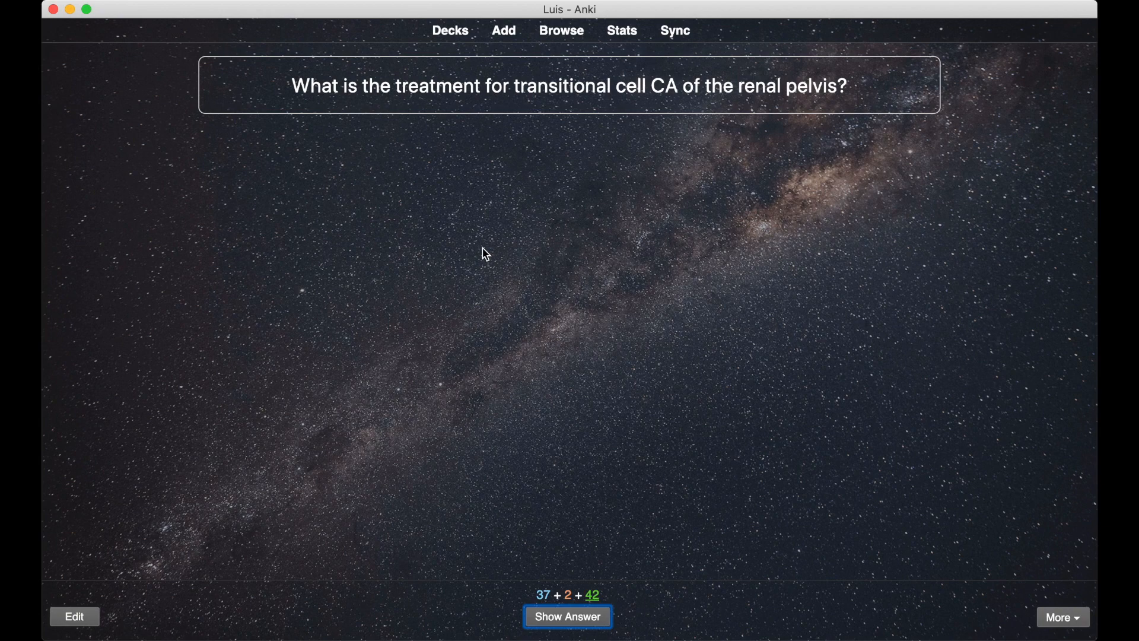
pyautogui.click(567, 616)
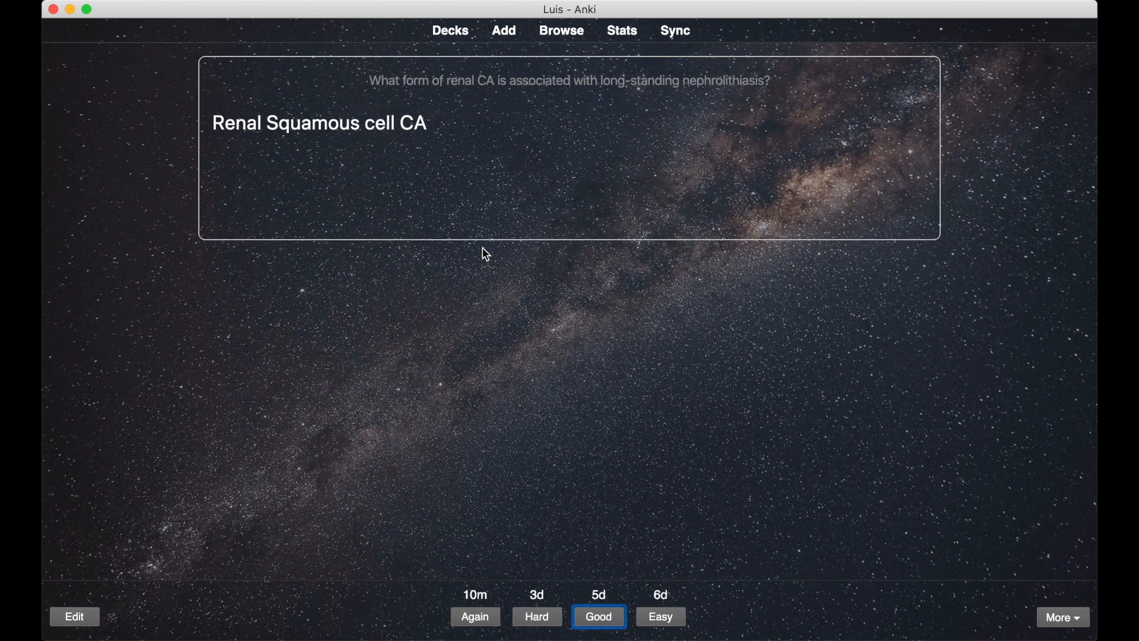
pyautogui.click(599, 616)
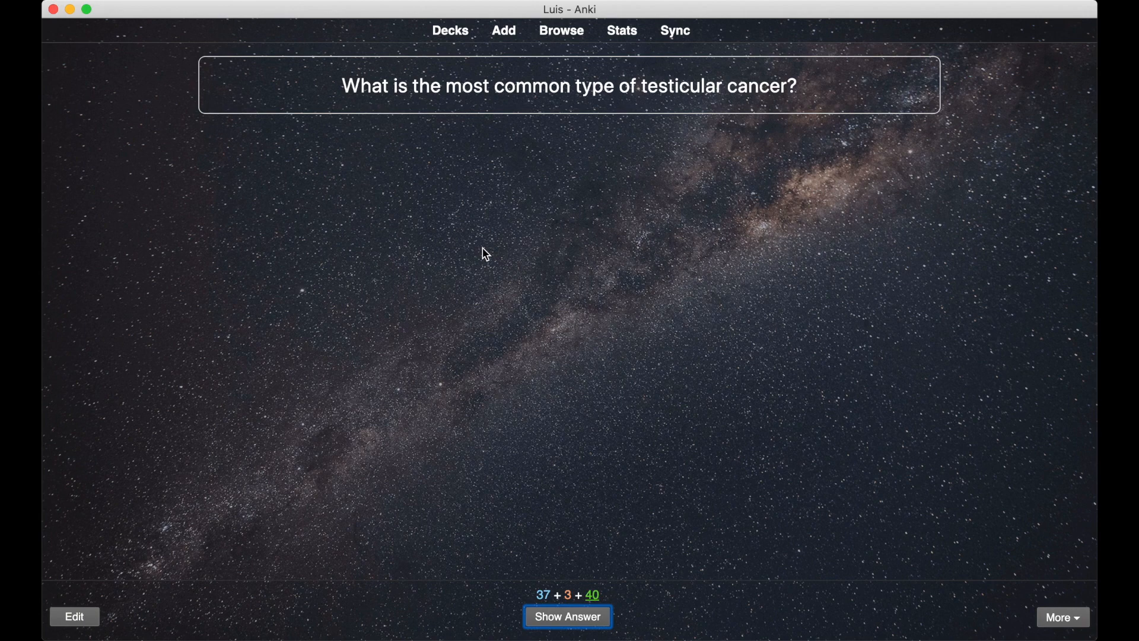